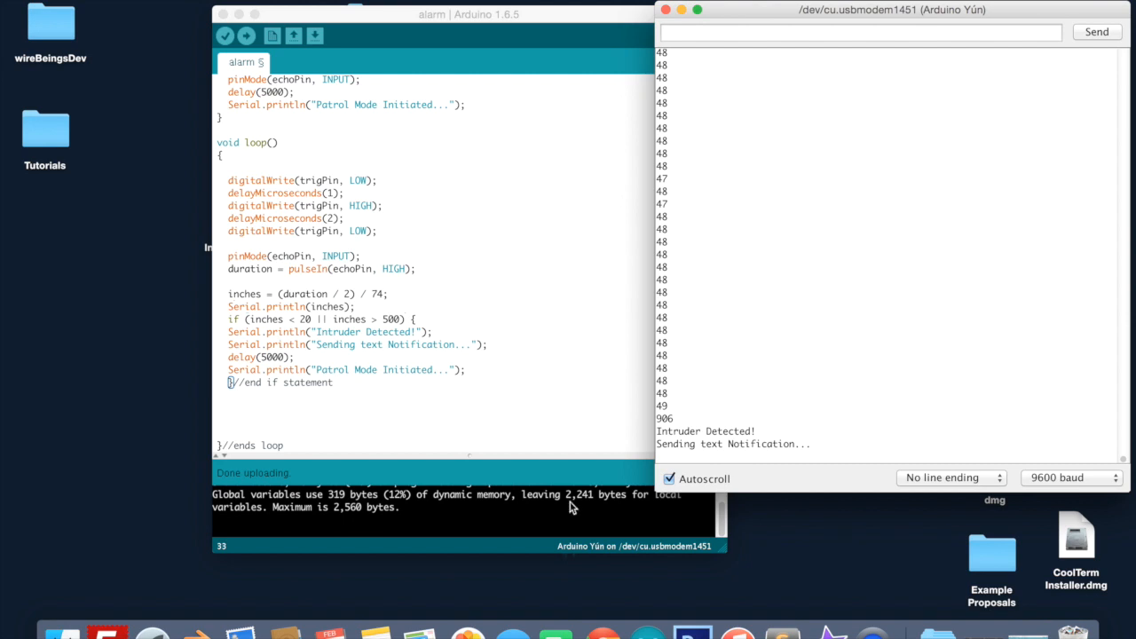
Step: Bring the alarm sketch forward and pick out the 20-inch distance threshold value
double_click(663, 419)
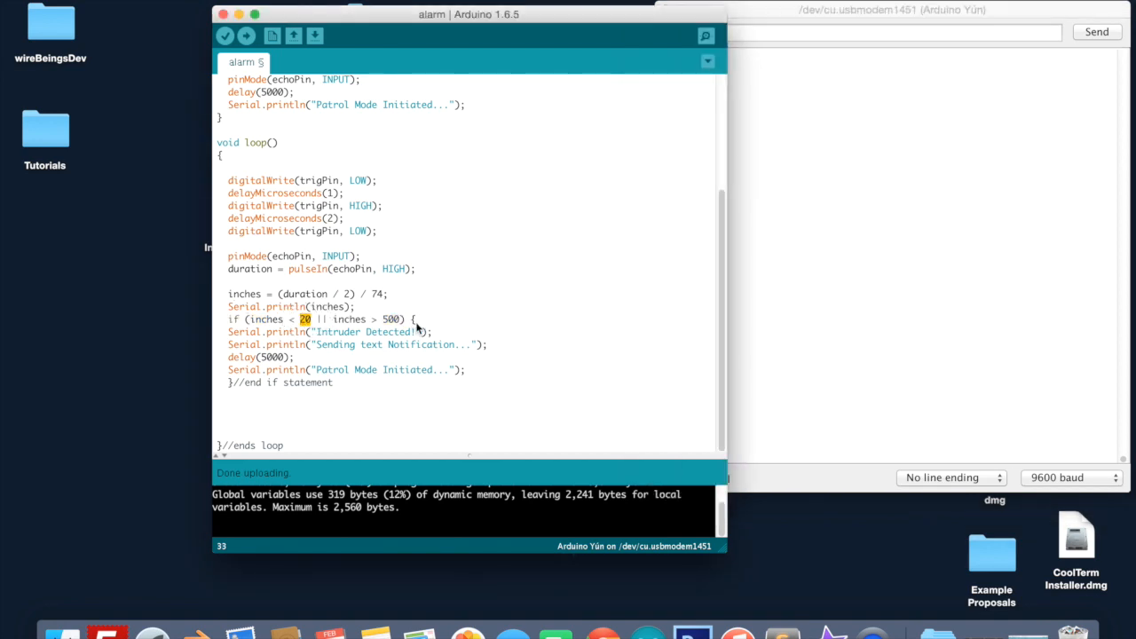
mouse_move(497, 344)
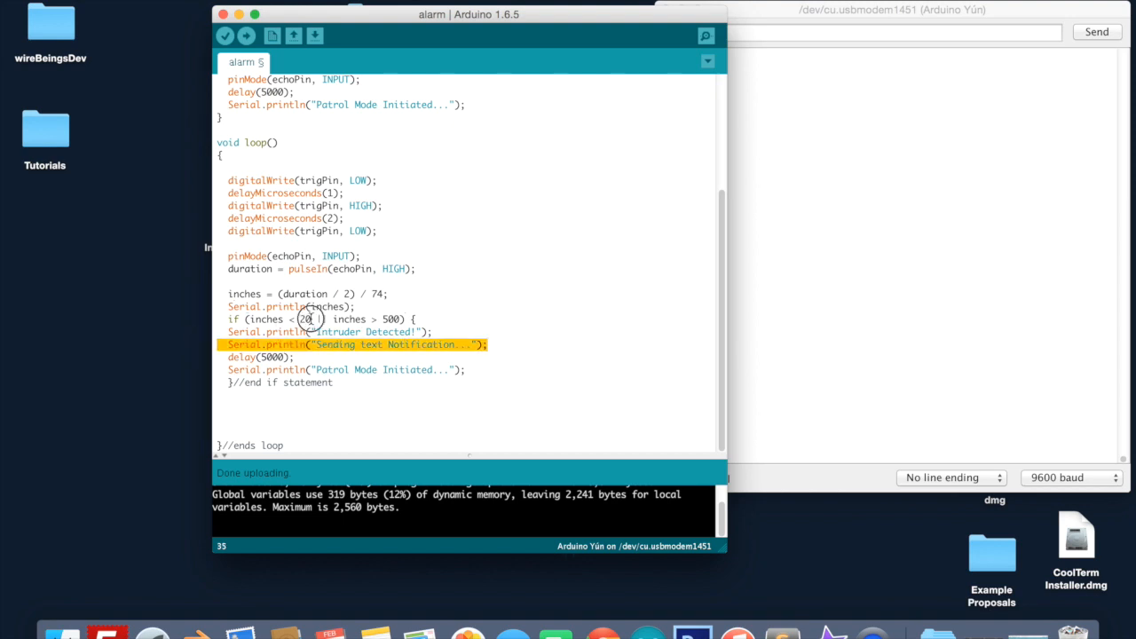
double_click(307, 319)
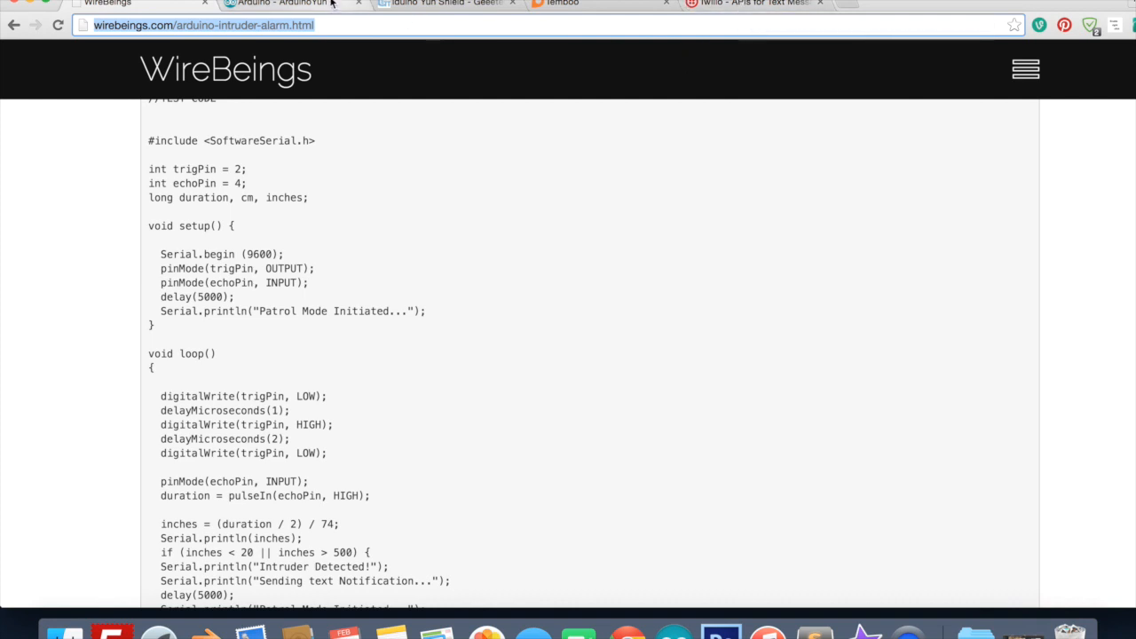
Step: Review the Arduino Yún getting-started guide and the Iduino Yun Shield wiki page
left_click(280, 4)
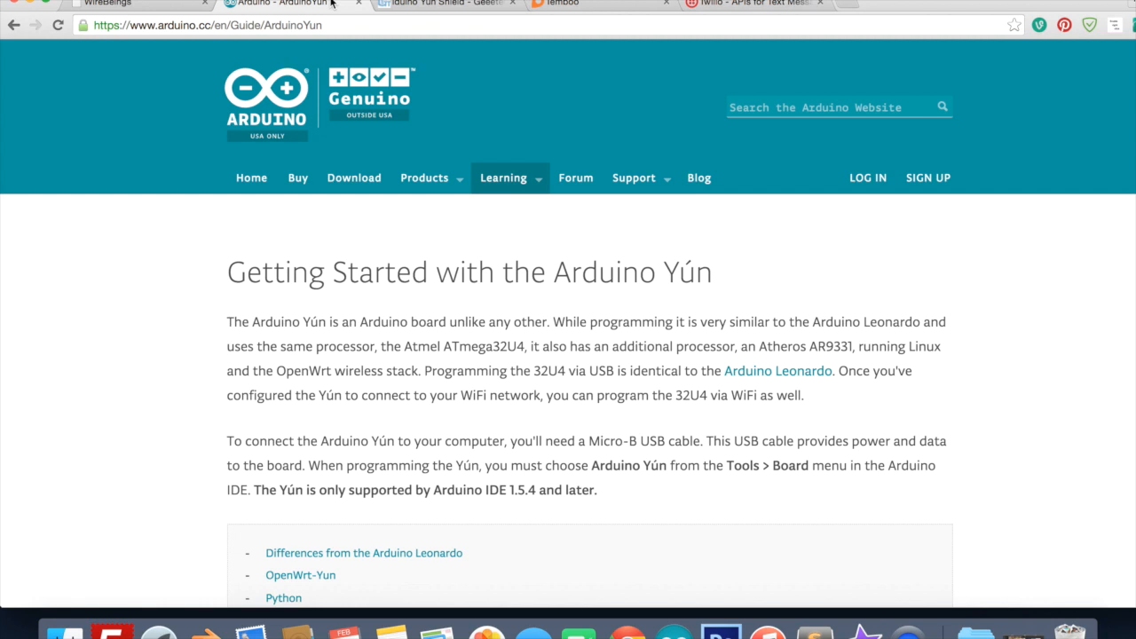
left_click(424, 177)
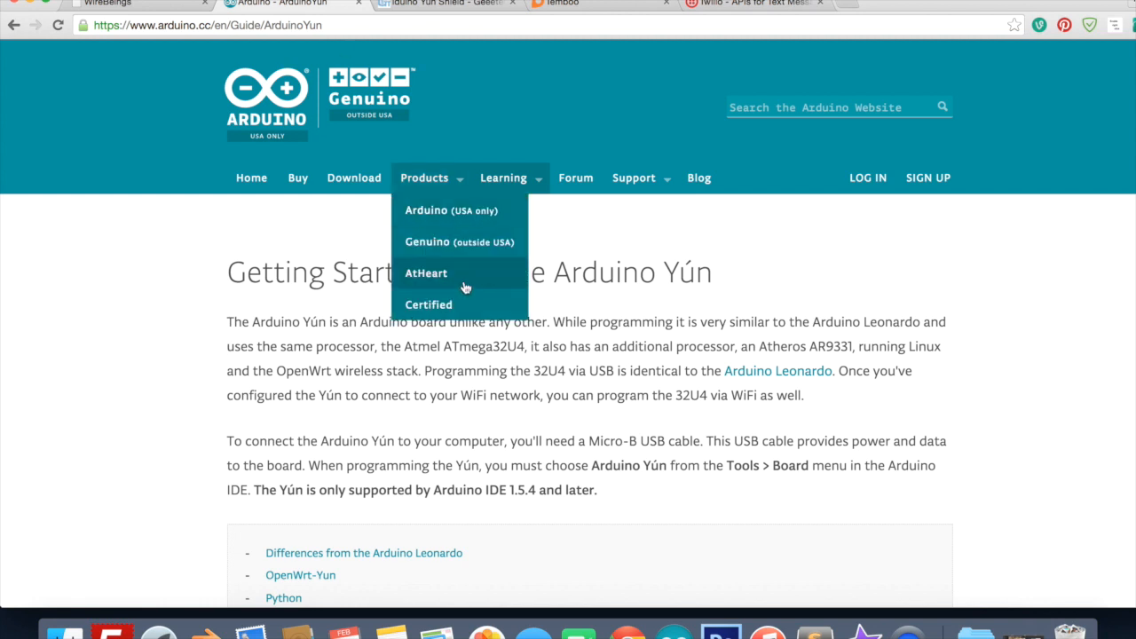
scroll("down", 3)
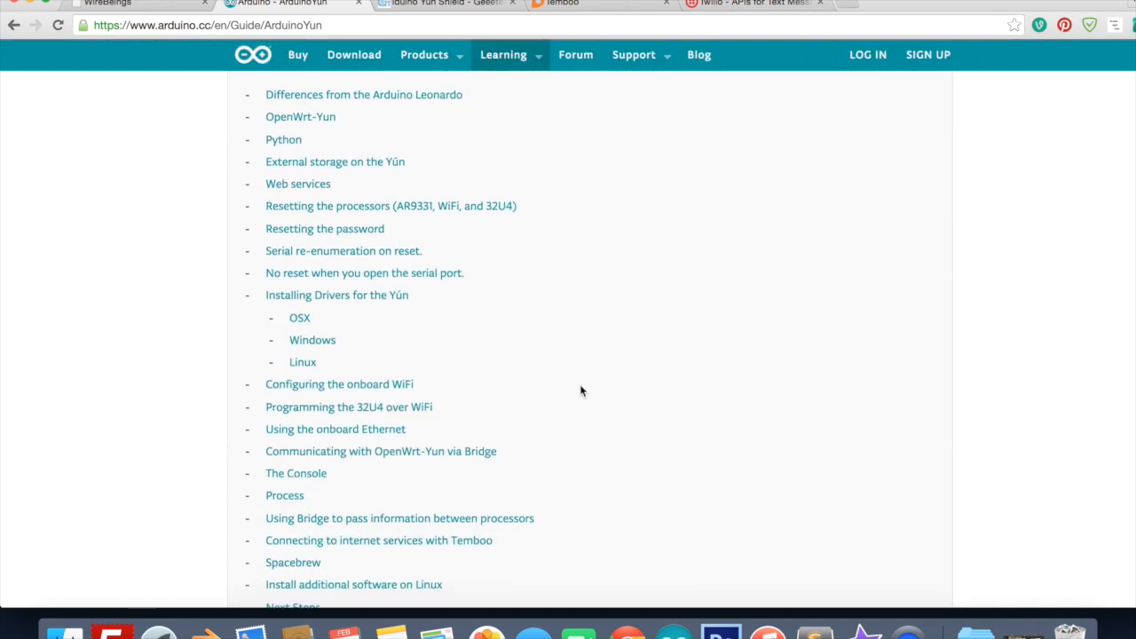
left_click(444, 3)
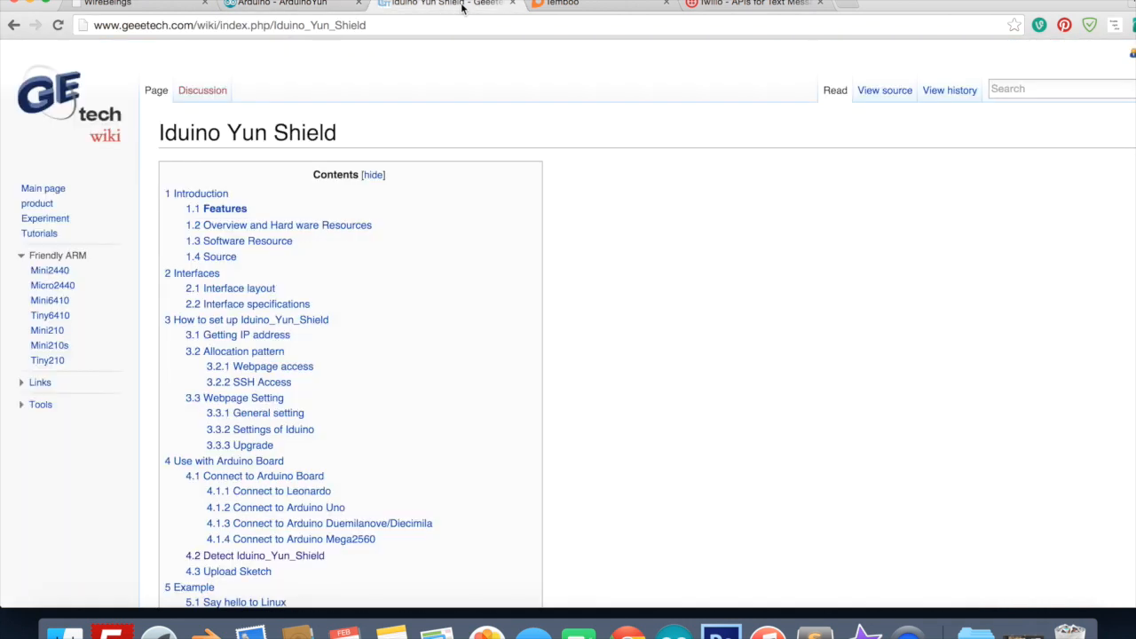
mouse_move(351, 341)
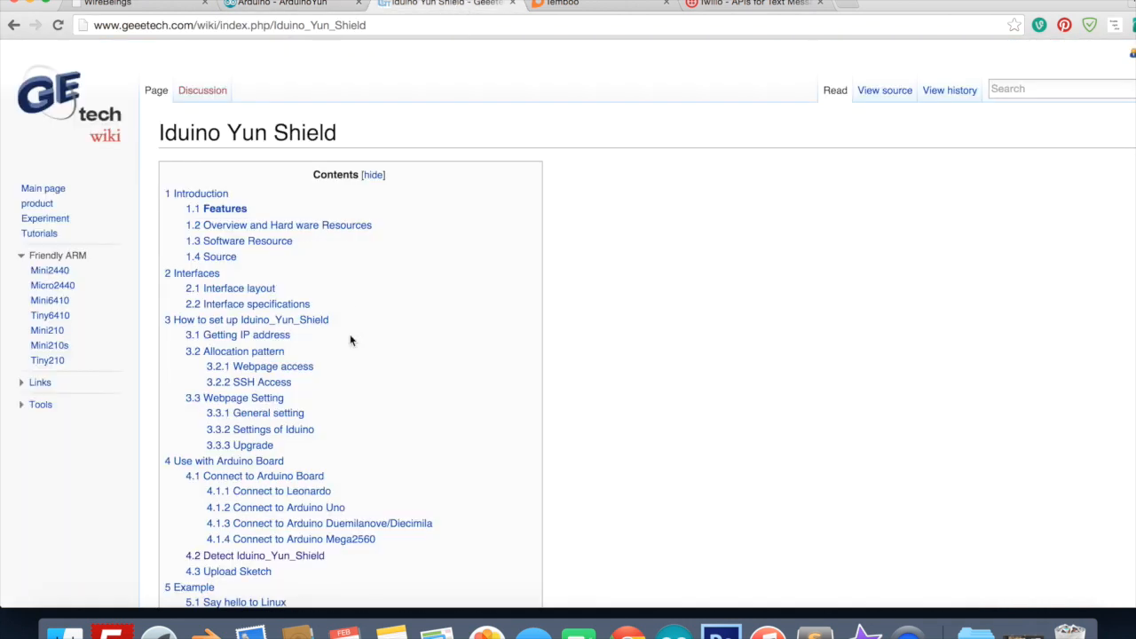
scroll("down", 3)
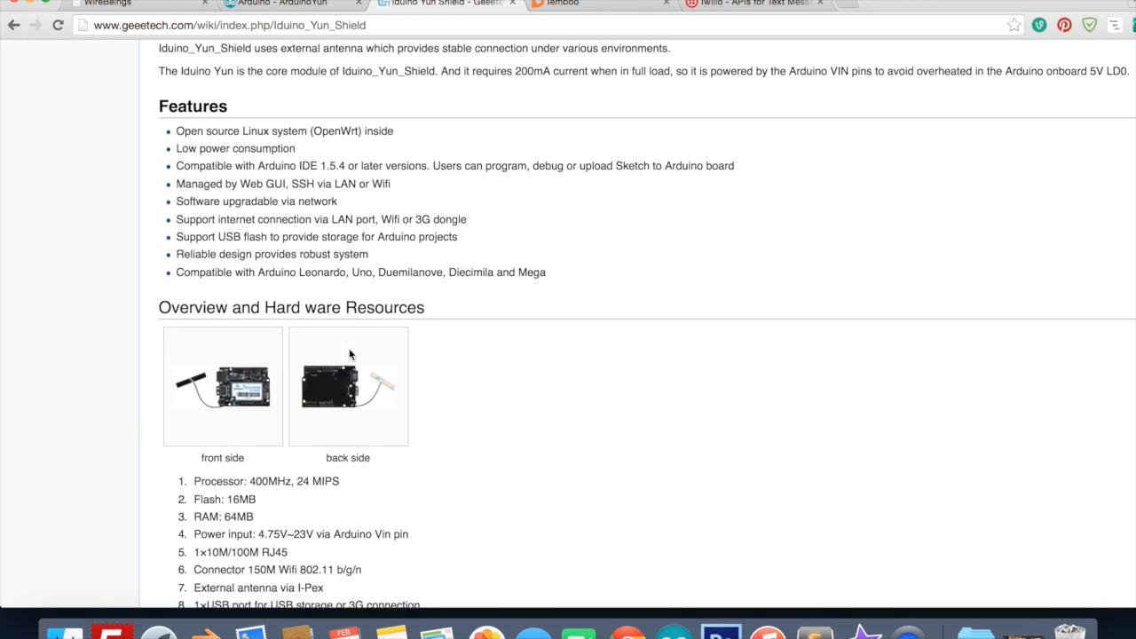
Step: Review the Temboo and Twilio homepages
left_click(560, 3)
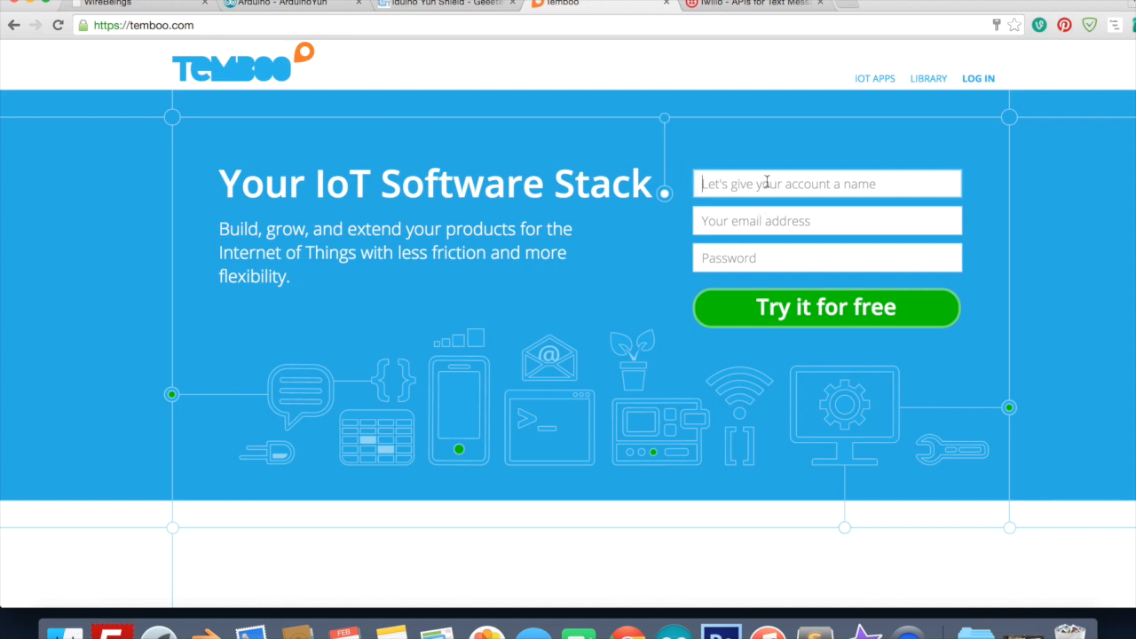
mouse_move(753, 9)
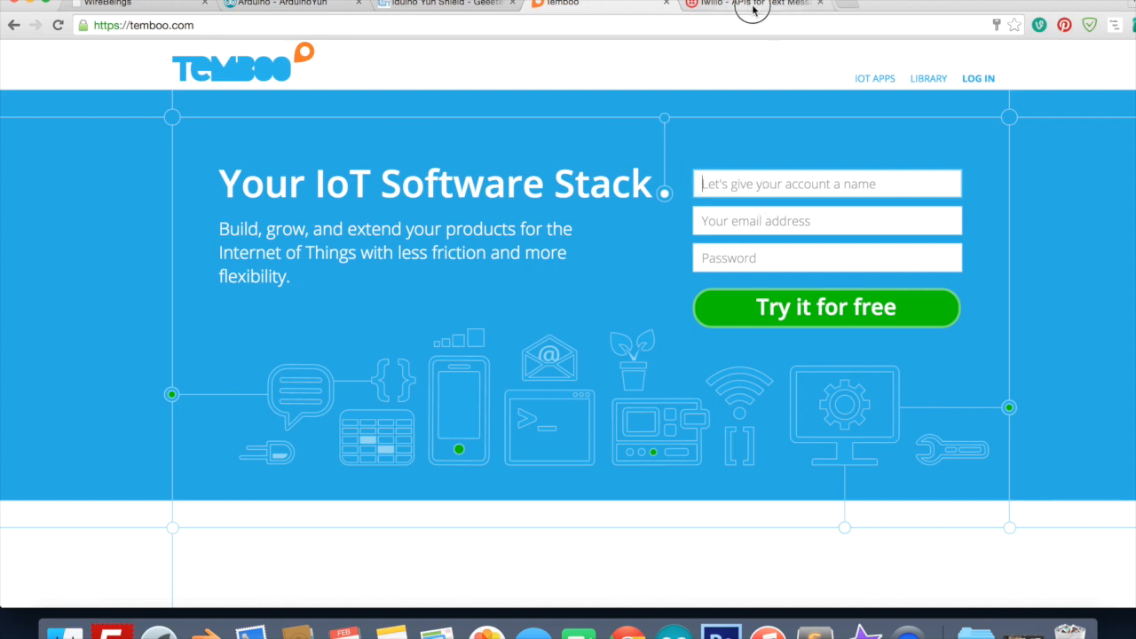
left_click(755, 3)
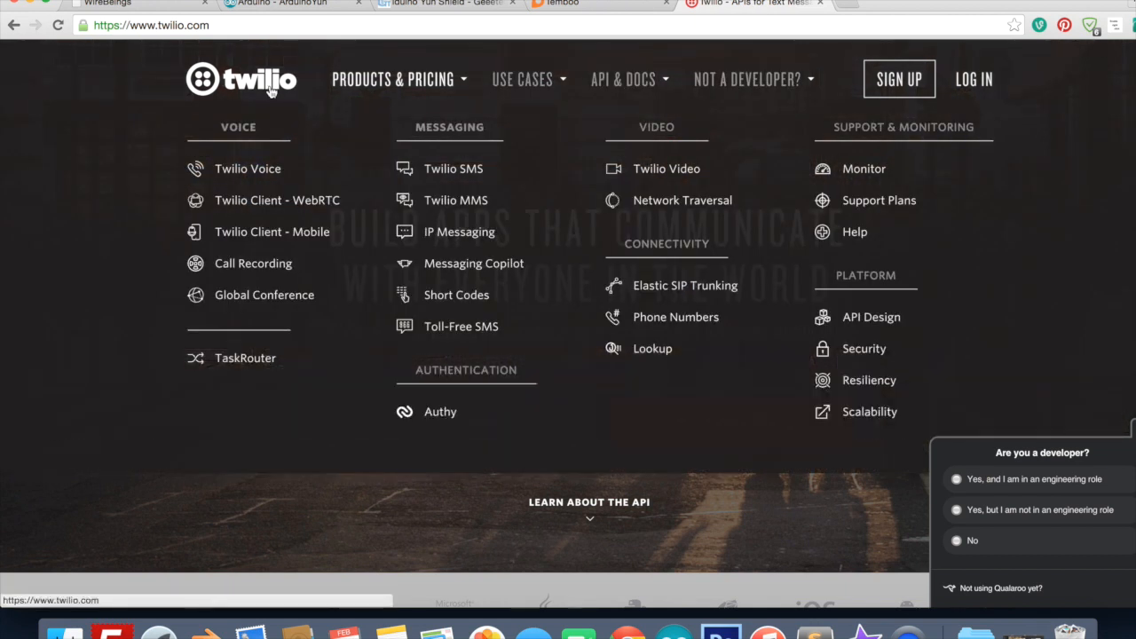
mouse_move(728, 479)
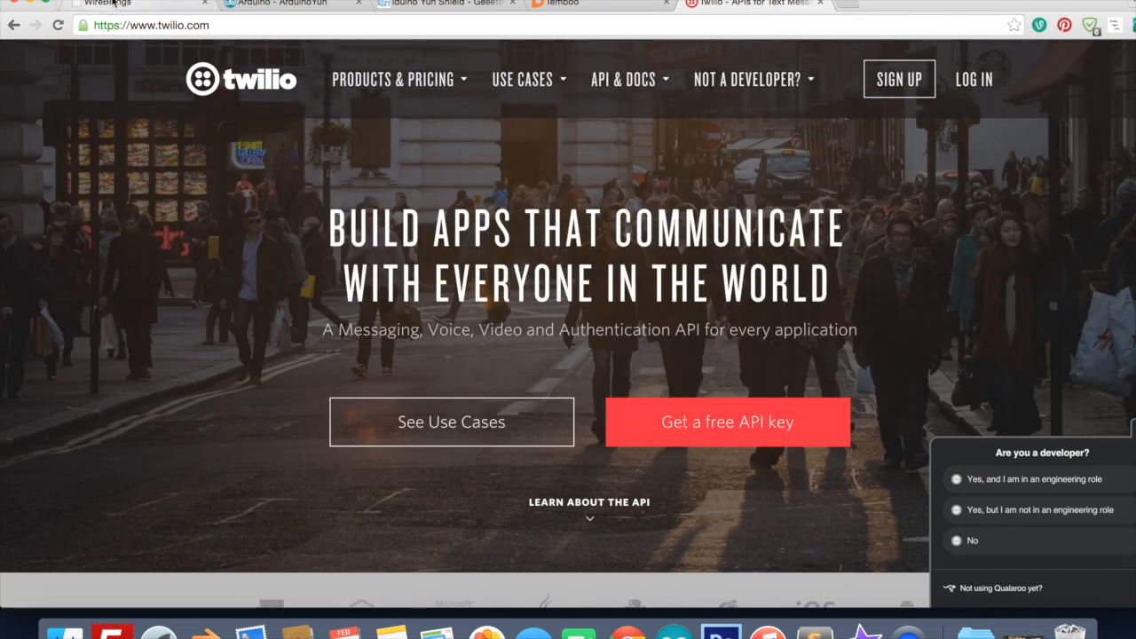
Step: Return to the WireBeings tutorial and scroll down to the working SMS code block
left_click(107, 3)
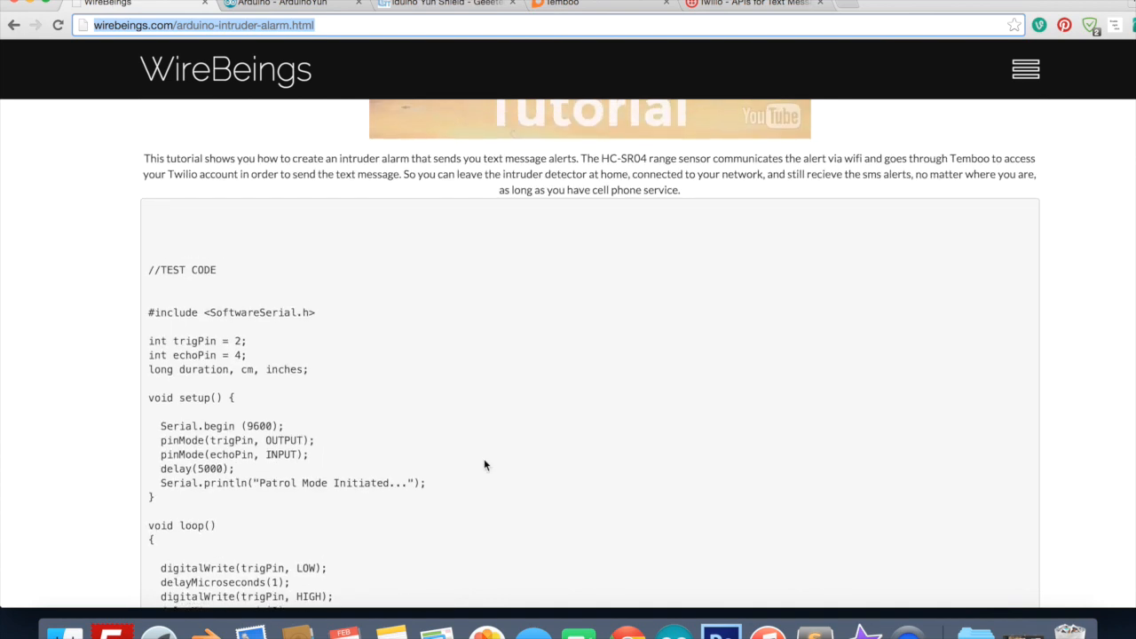
scroll("down", 3)
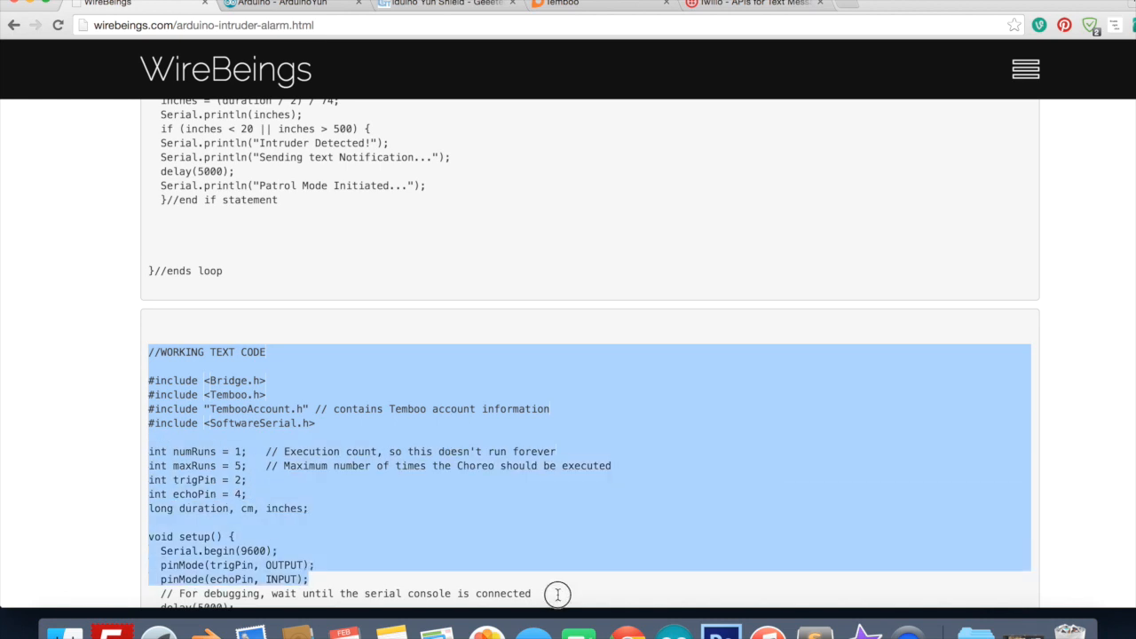
scroll("down", 3)
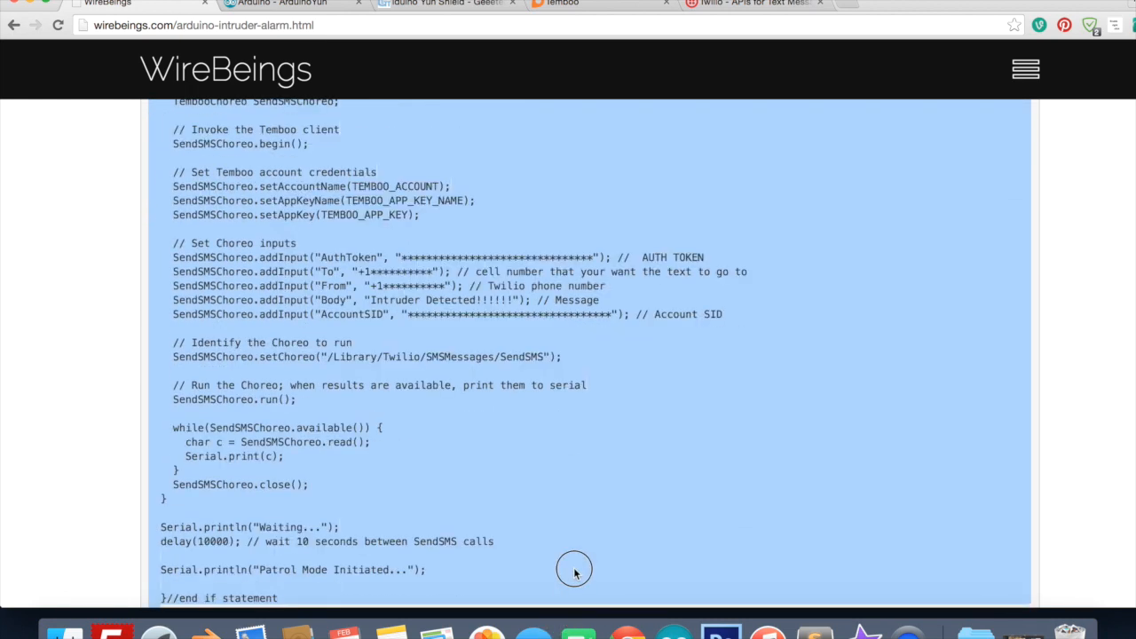
scroll("down", 3)
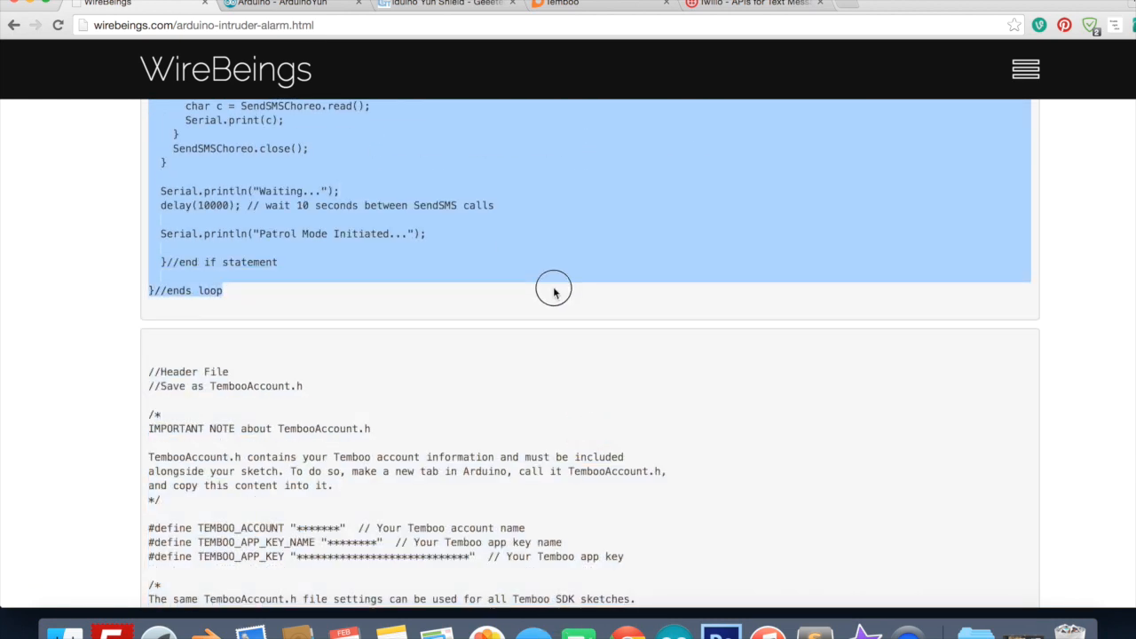
mouse_move(720, 632)
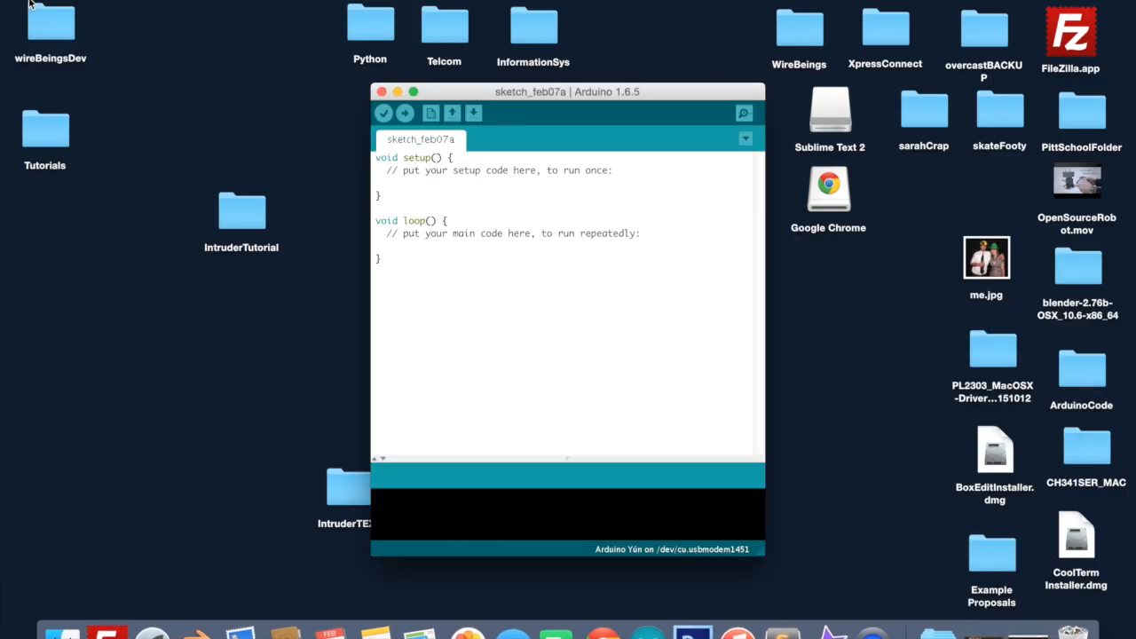
Step: Paste the SMS code into the sketch and add a new tab named TembooAccount.h
key("cmd+a")
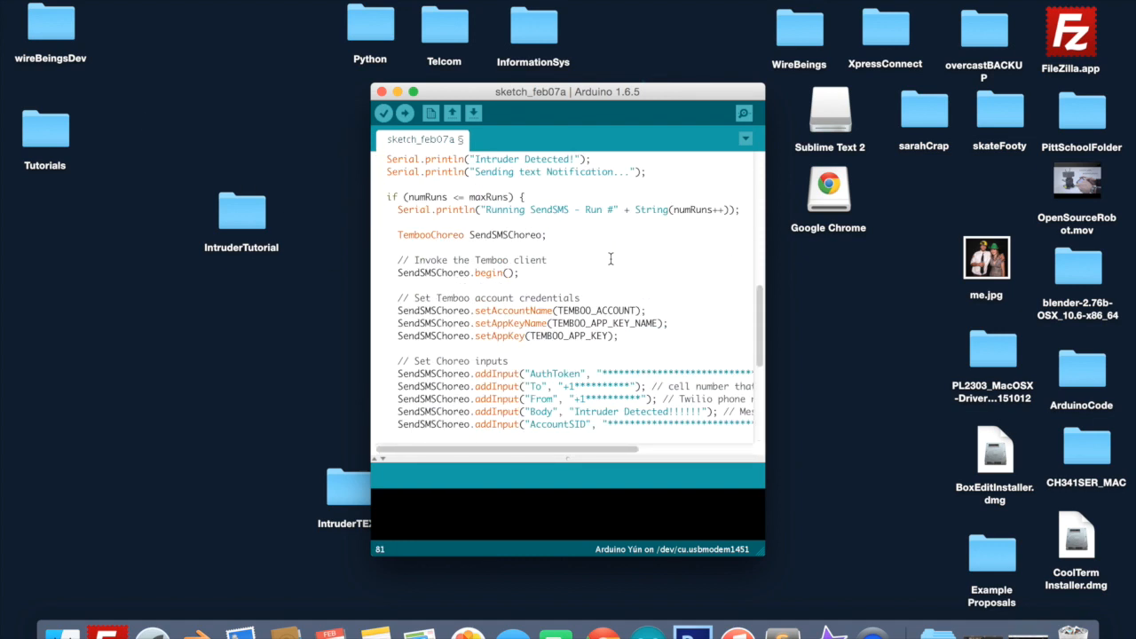
left_click(745, 138)
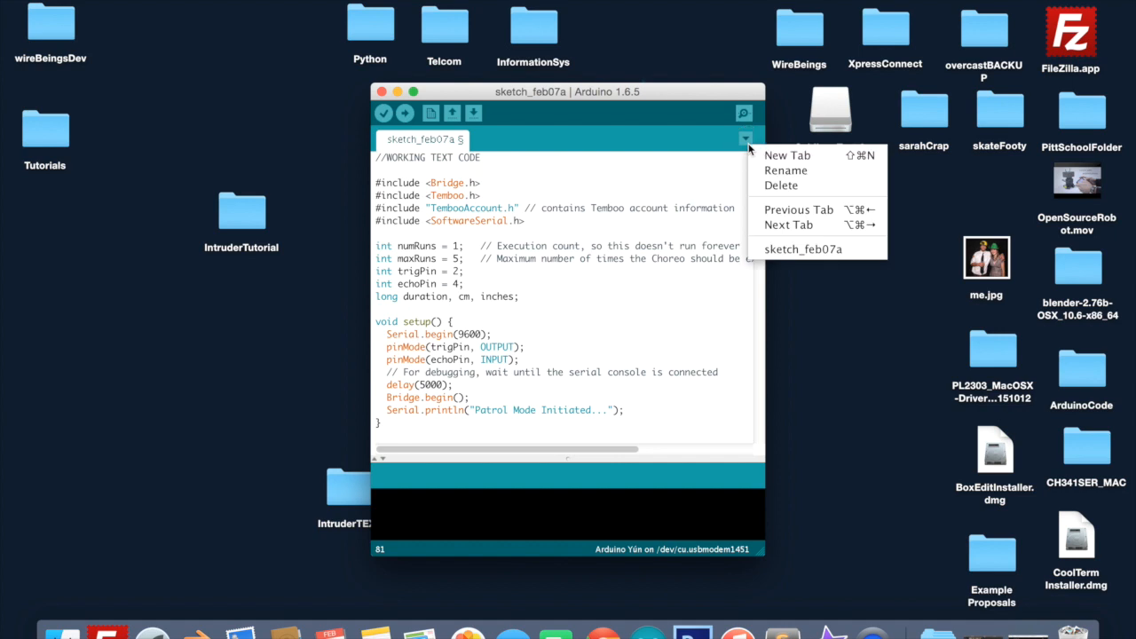
left_click(786, 155)
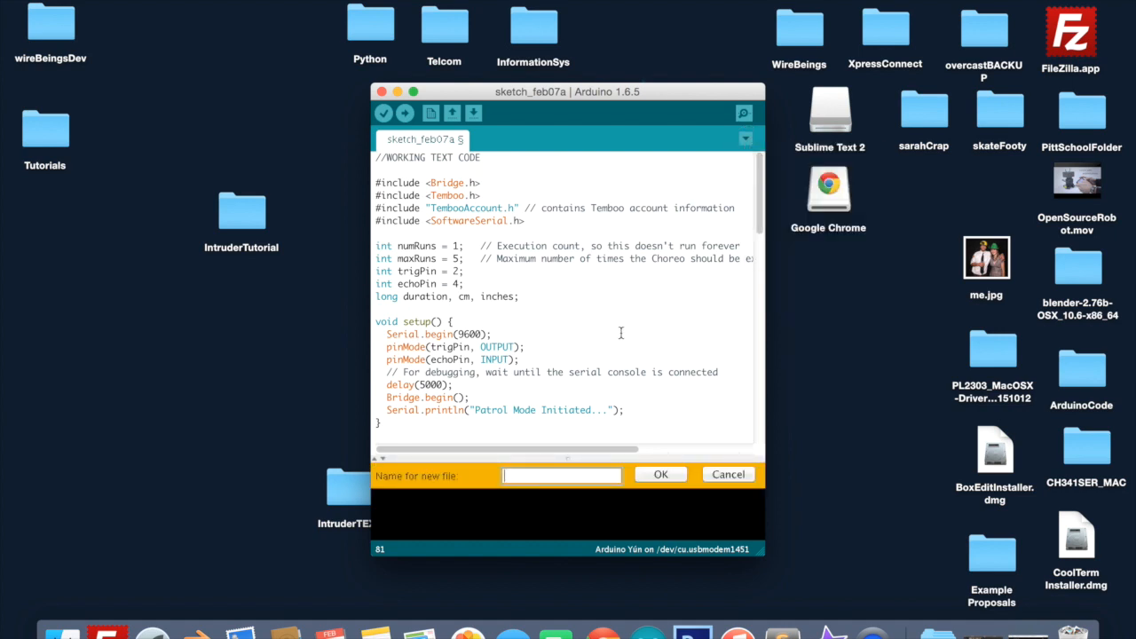
type("TembooAccount.h")
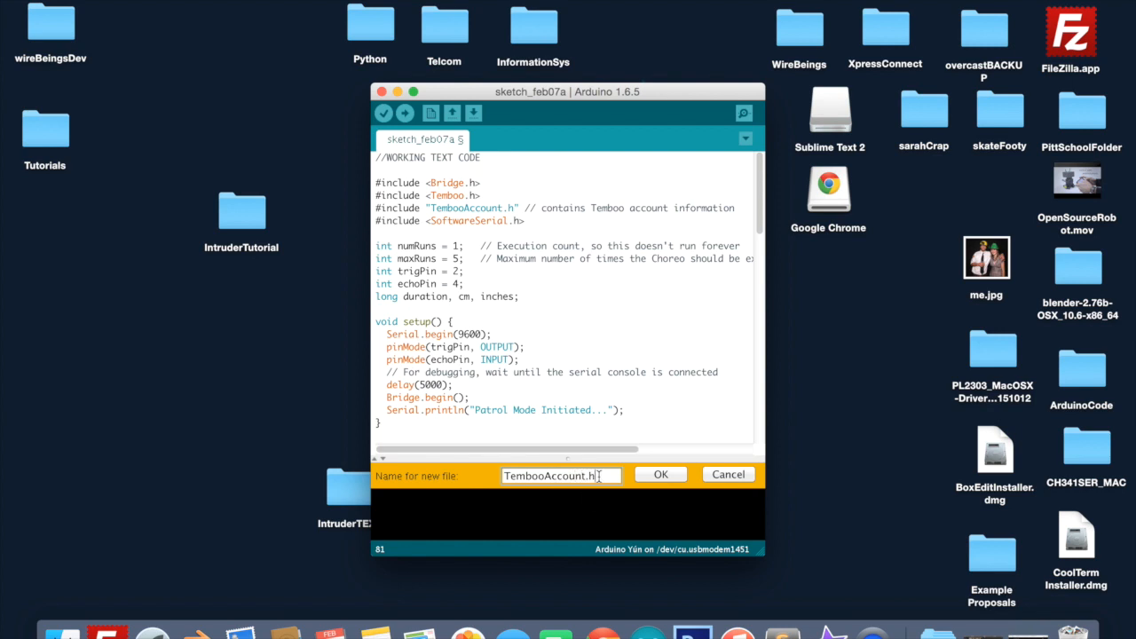
left_click(660, 473)
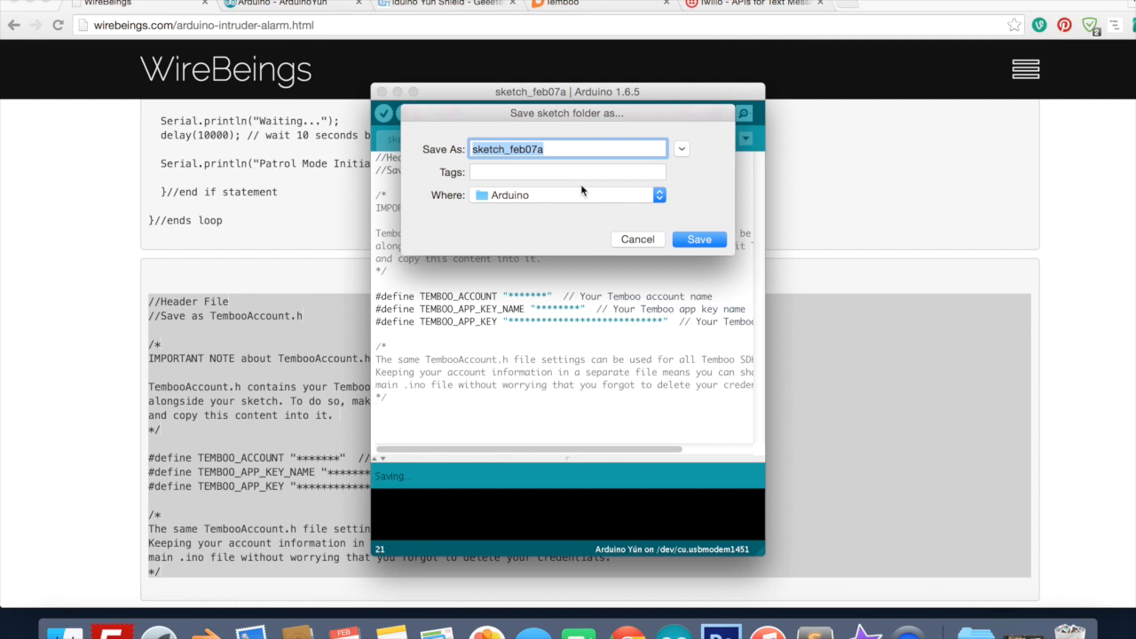
Step: Save the sketch as intruderAlarmTest and check the TEMBOO_APP_KEY placeholder in TembooAccount.h
type("intruderAlarmTe")
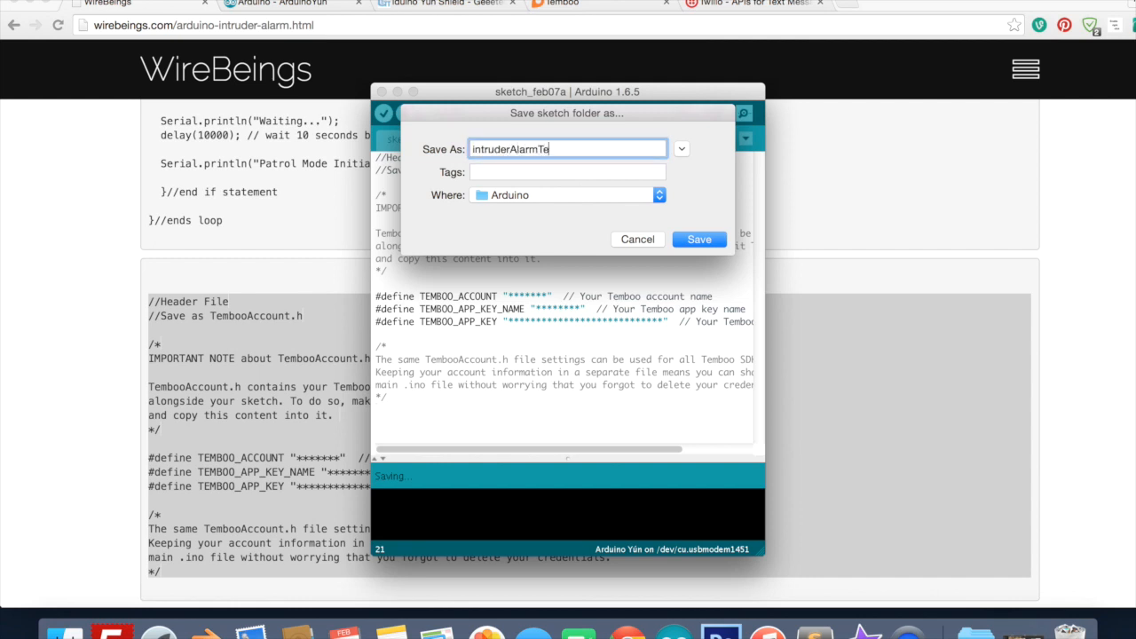
left_click(699, 238)
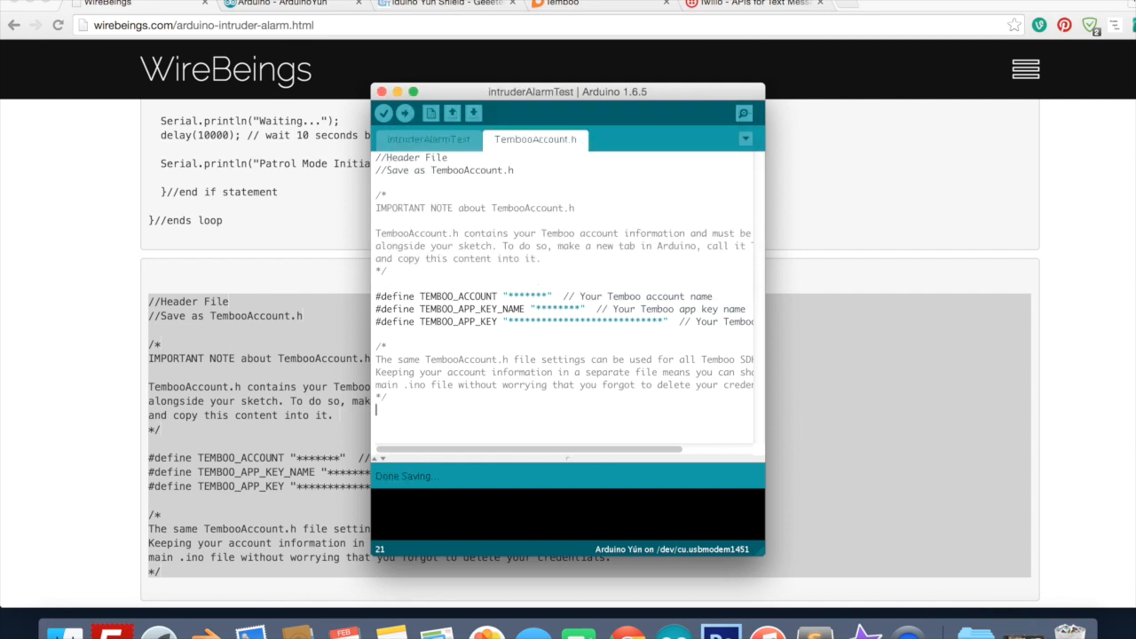
mouse_move(573, 209)
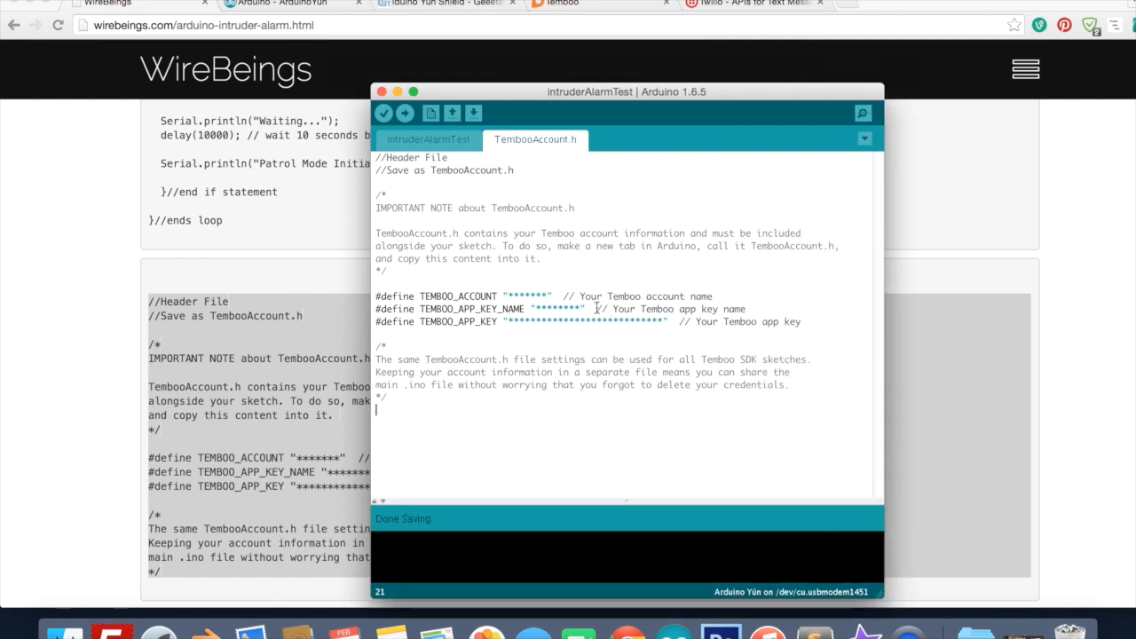
double_click(524, 294)
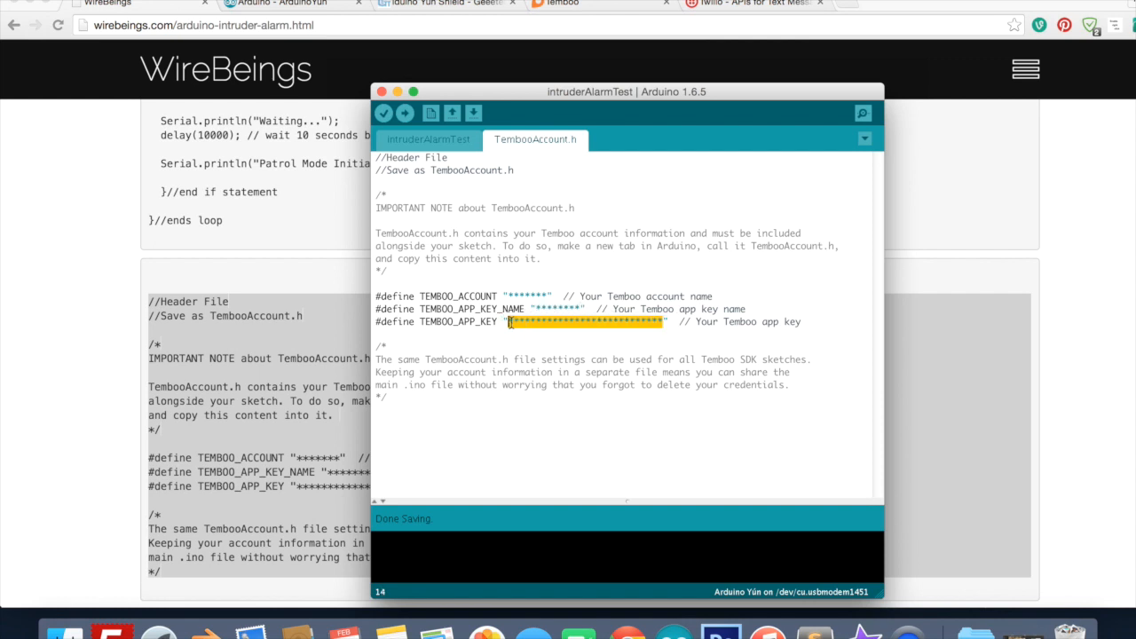
left_click(428, 139)
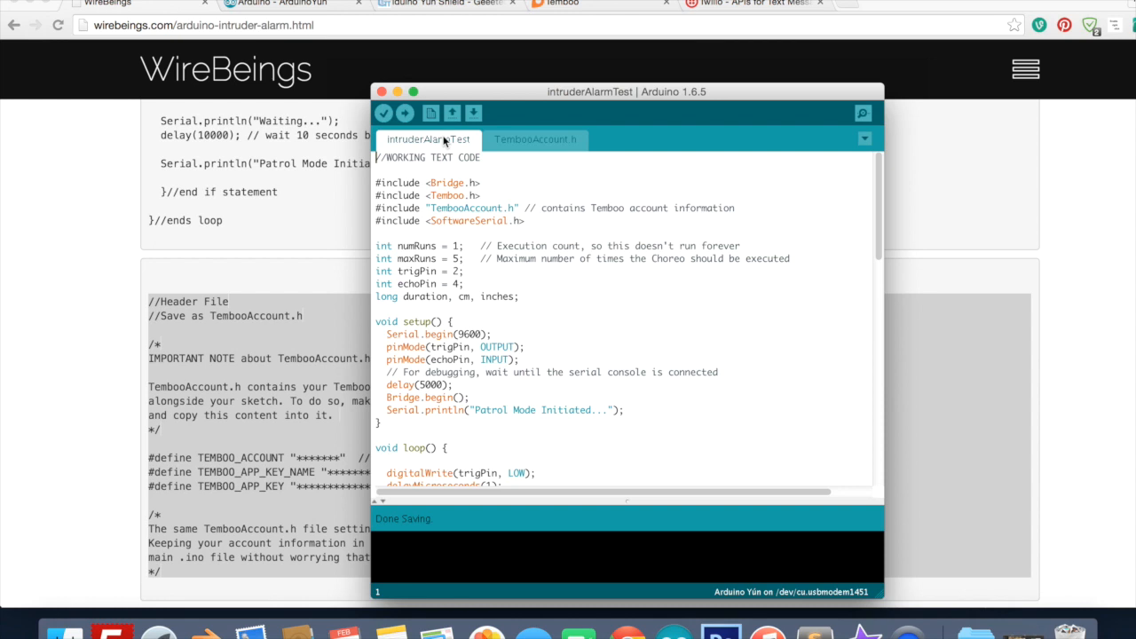
mouse_move(576, 227)
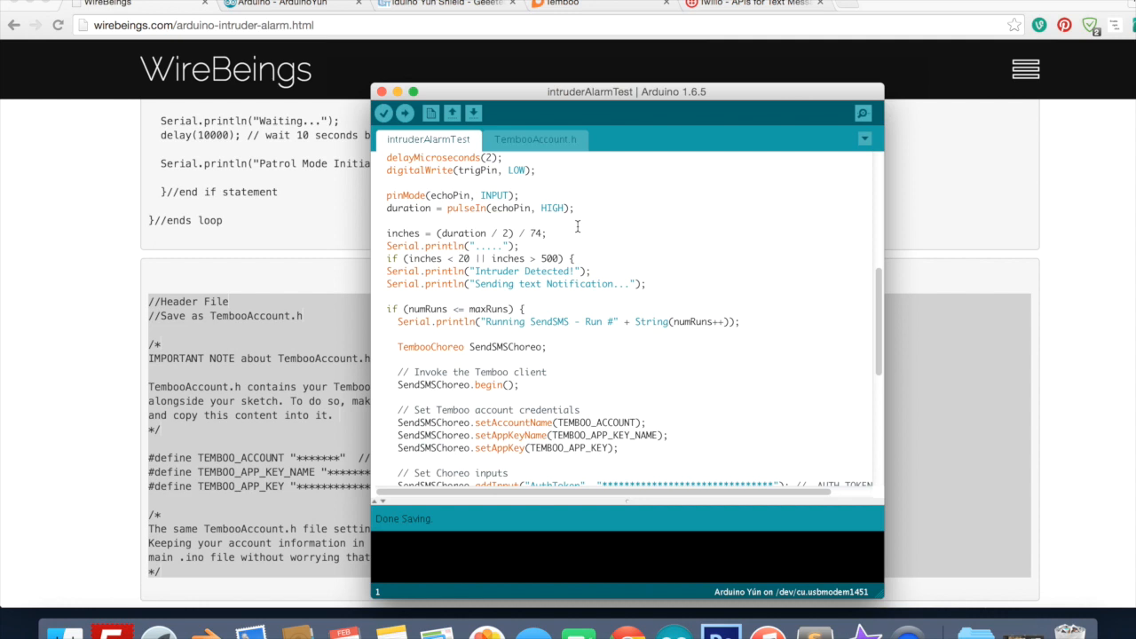
Step: Locate the Twilio AuthToken and From phone-number placeholders in the Choreo inputs
scroll("down", 3)
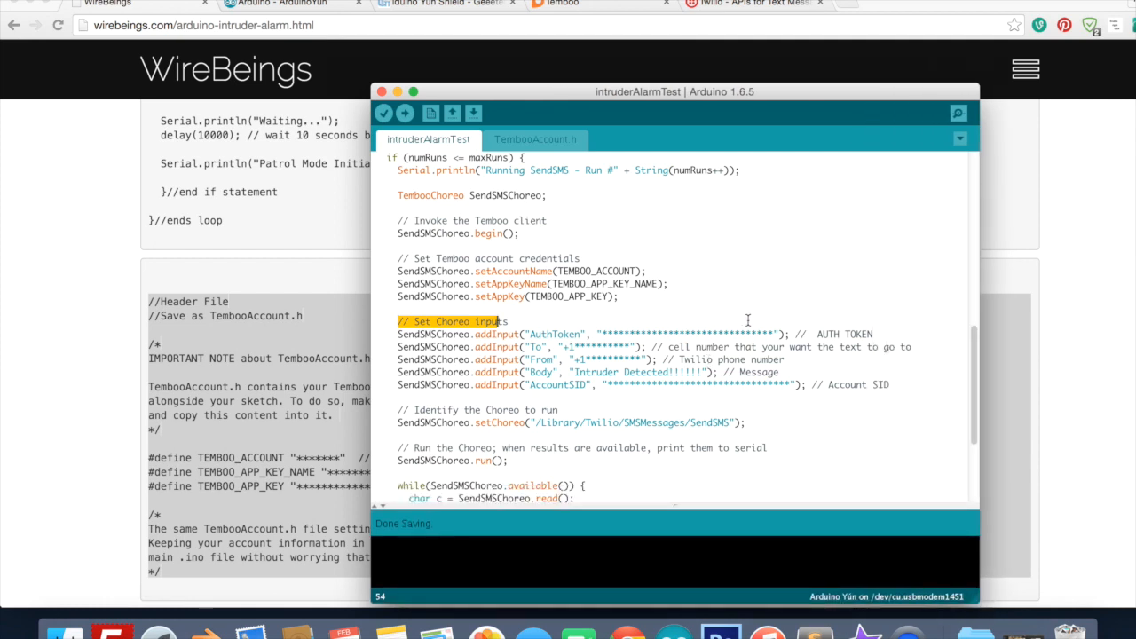
double_click(684, 333)
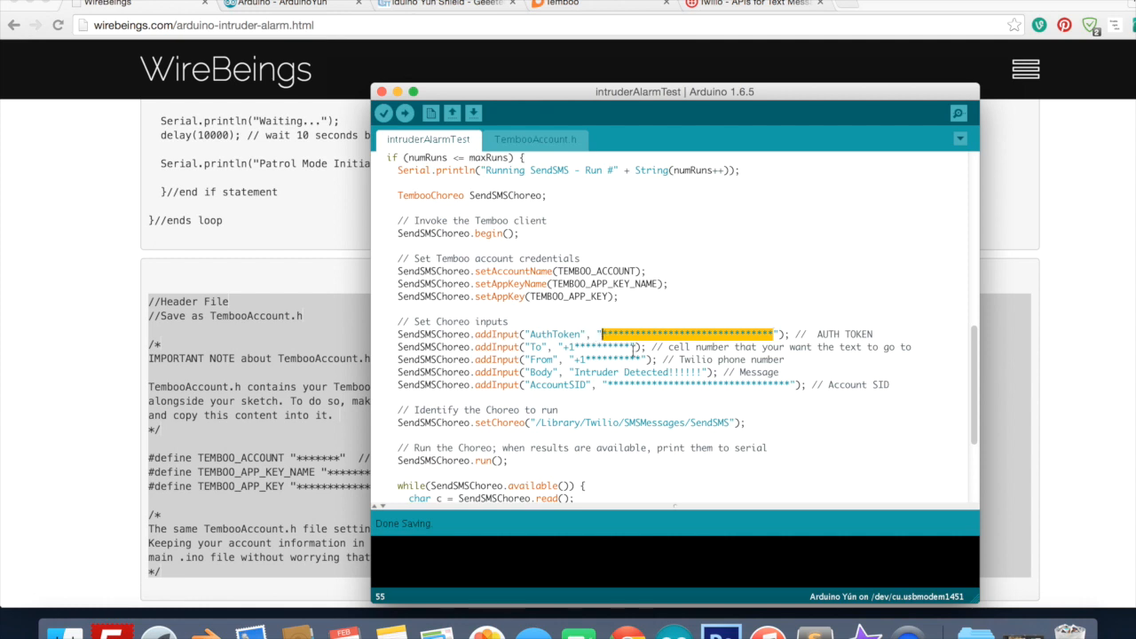
mouse_move(701, 373)
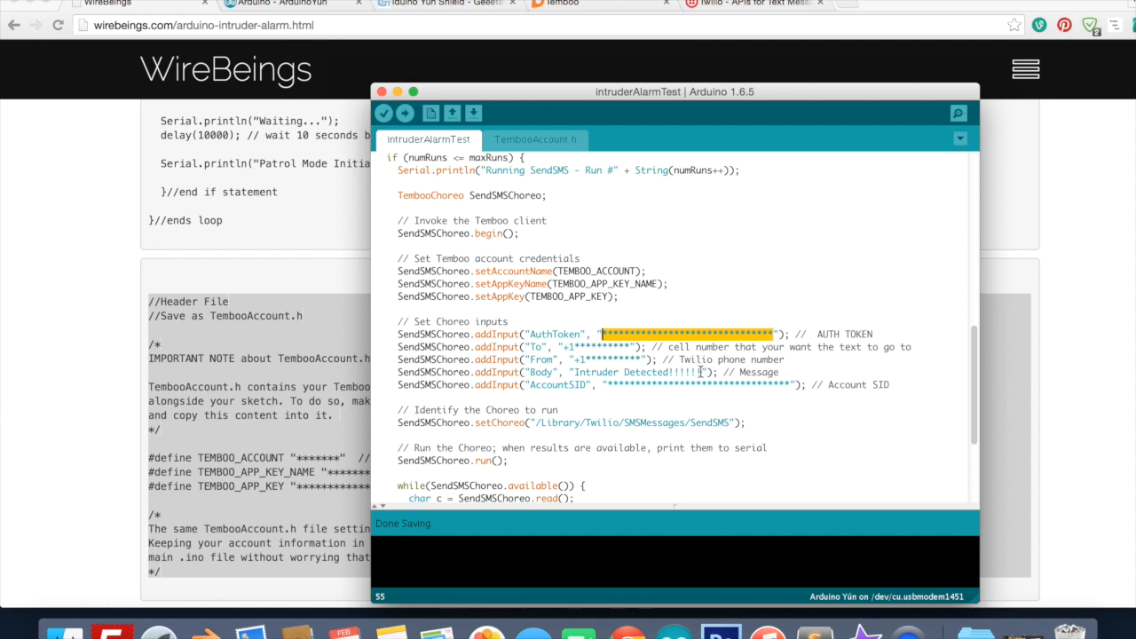
left_click(621, 344)
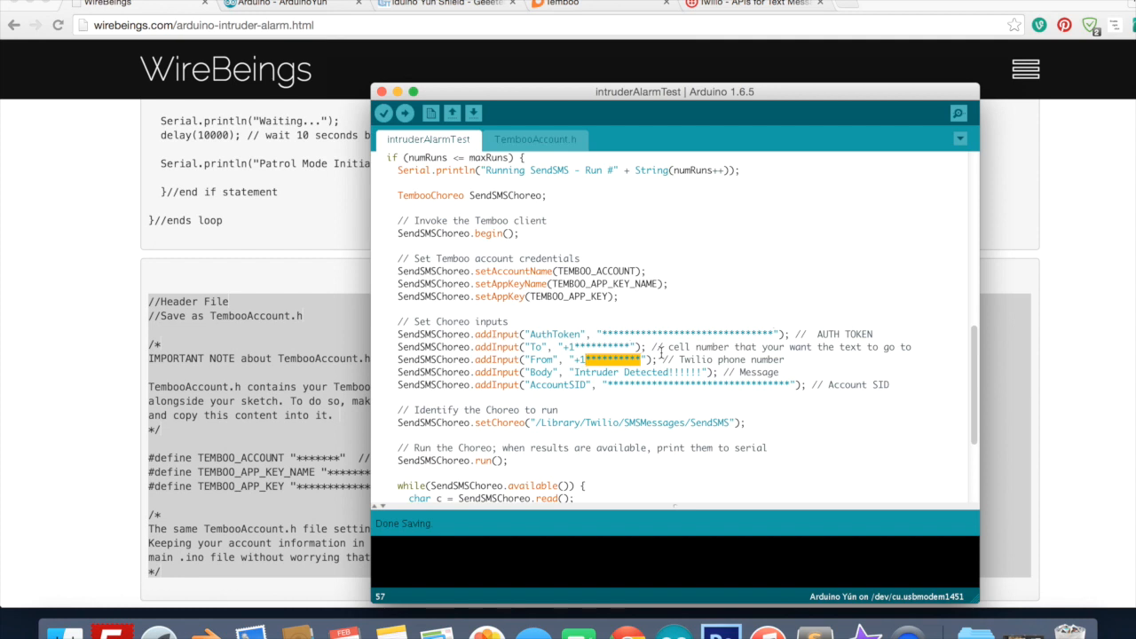
double_click(631, 373)
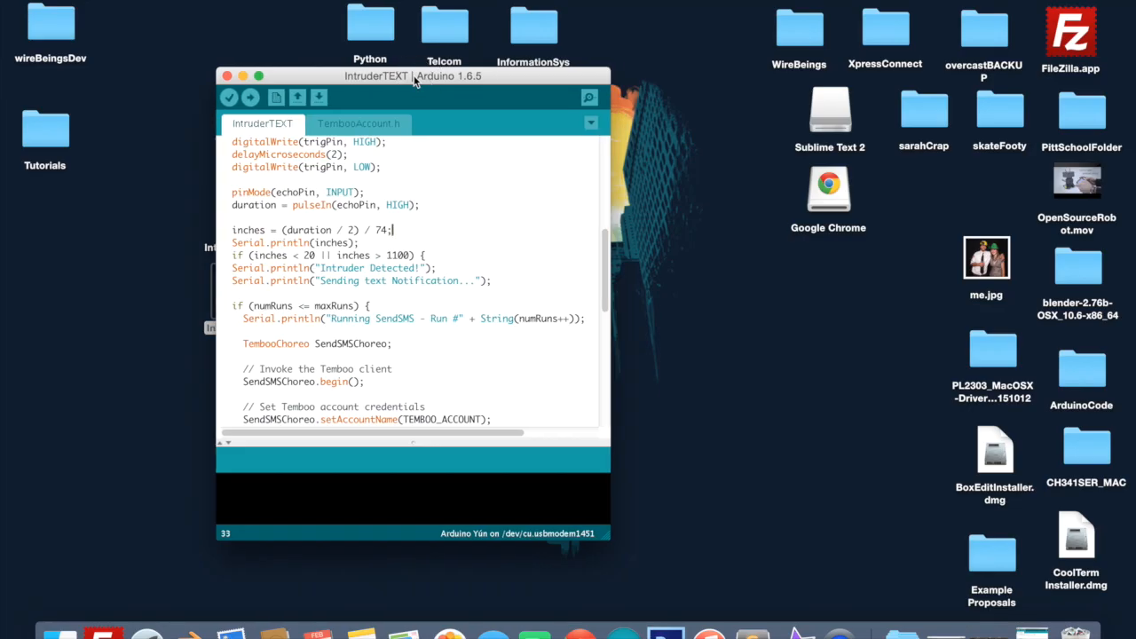
mouse_move(263, 28)
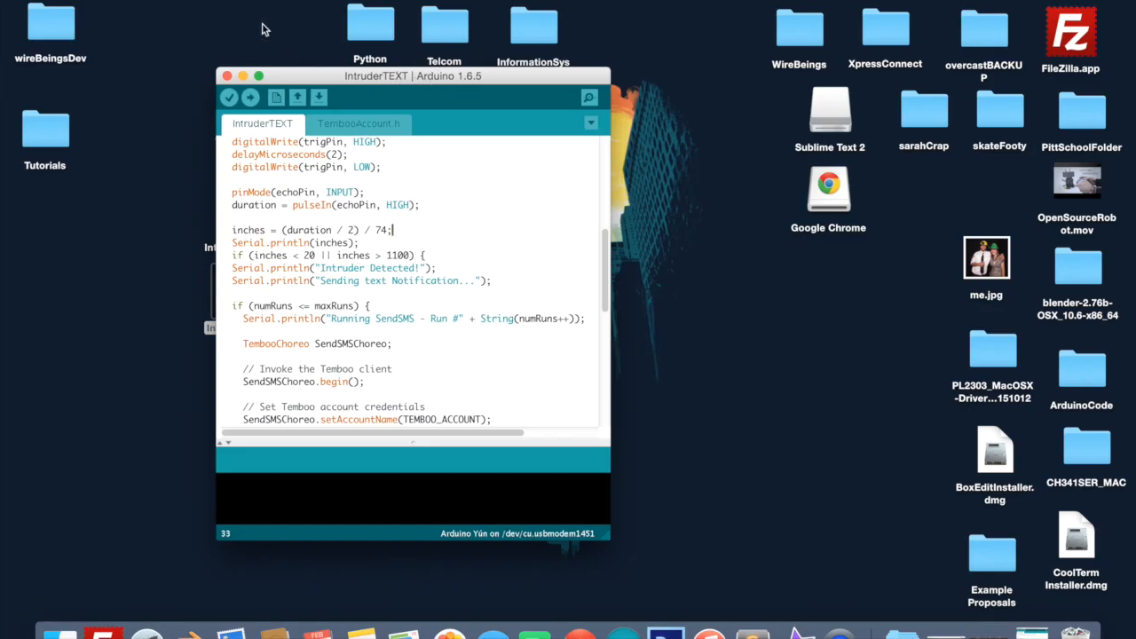
Step: Upload IntruderTEXT and watch distance readings near 894 stream in the serial monitor
left_click(231, 21)
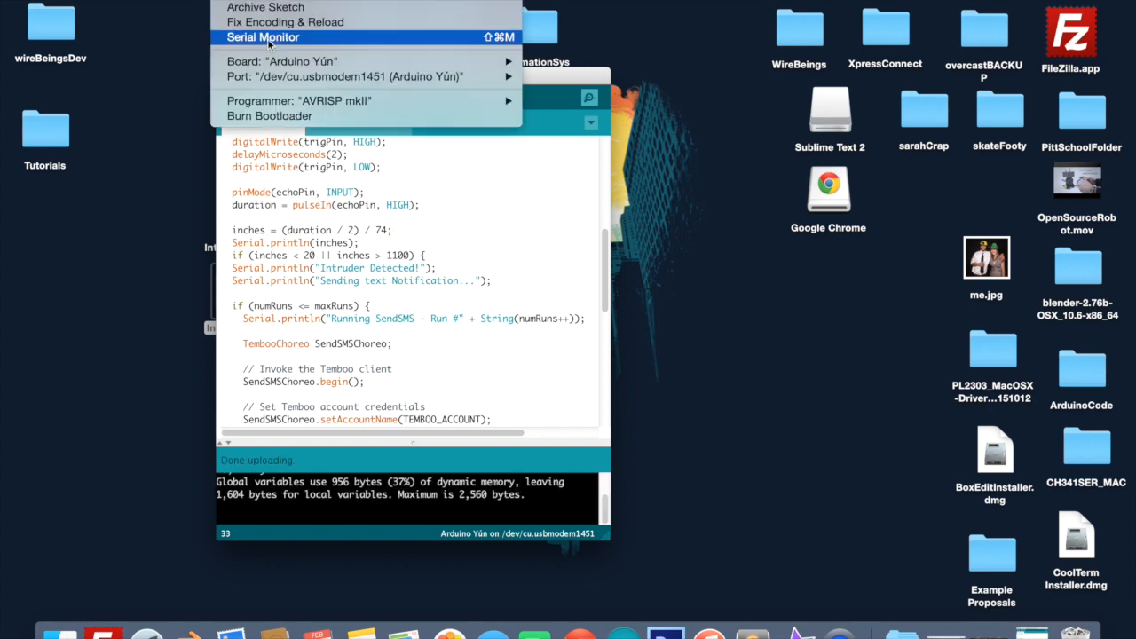
left_click(263, 36)
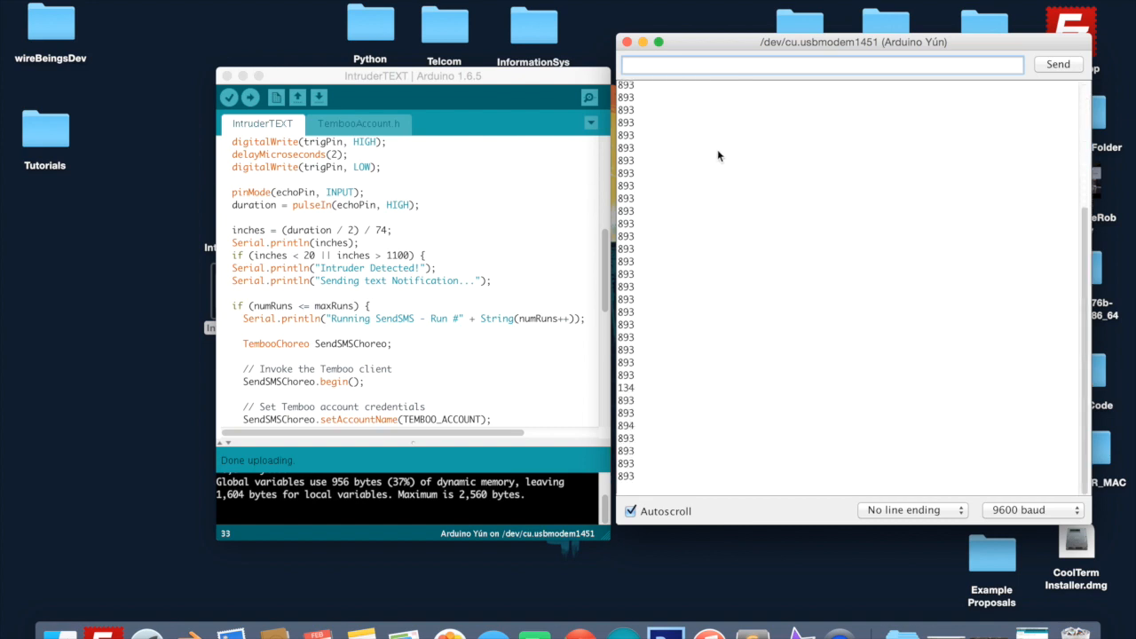
type("h")
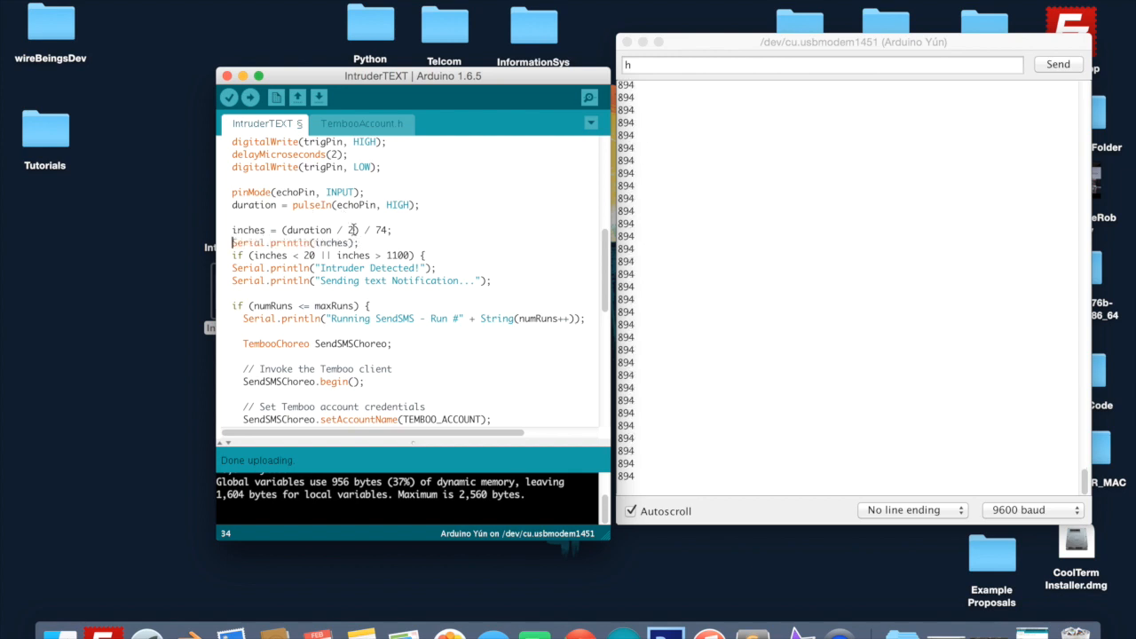
Step: Replace inches in Serial.println(inches) with a quoted string of dots
double_click(328, 242)
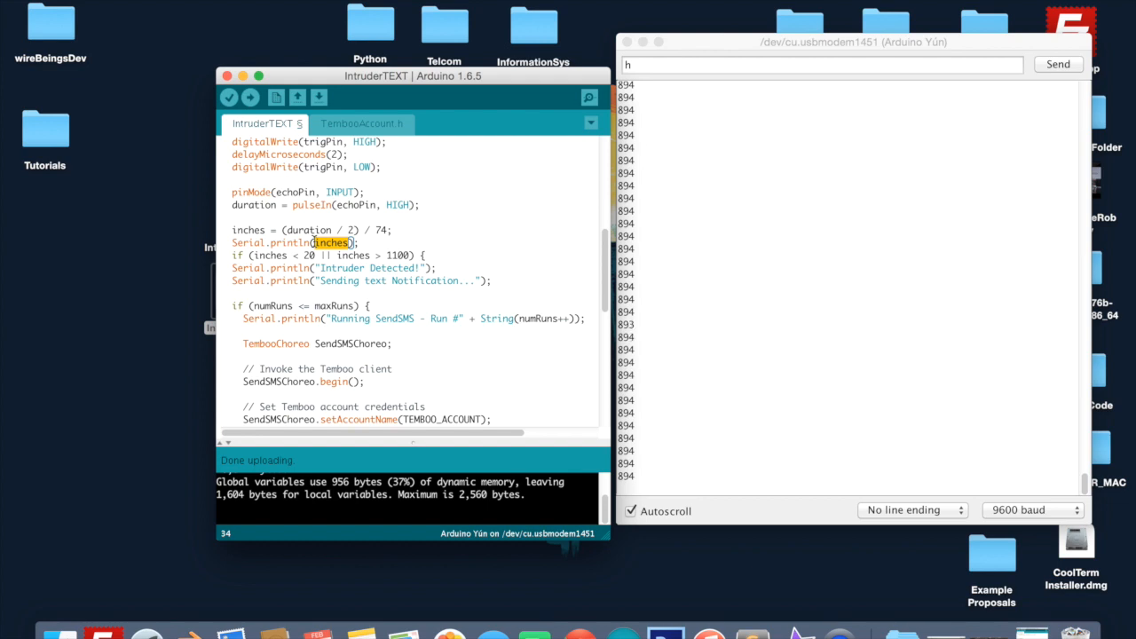
type("...\"")
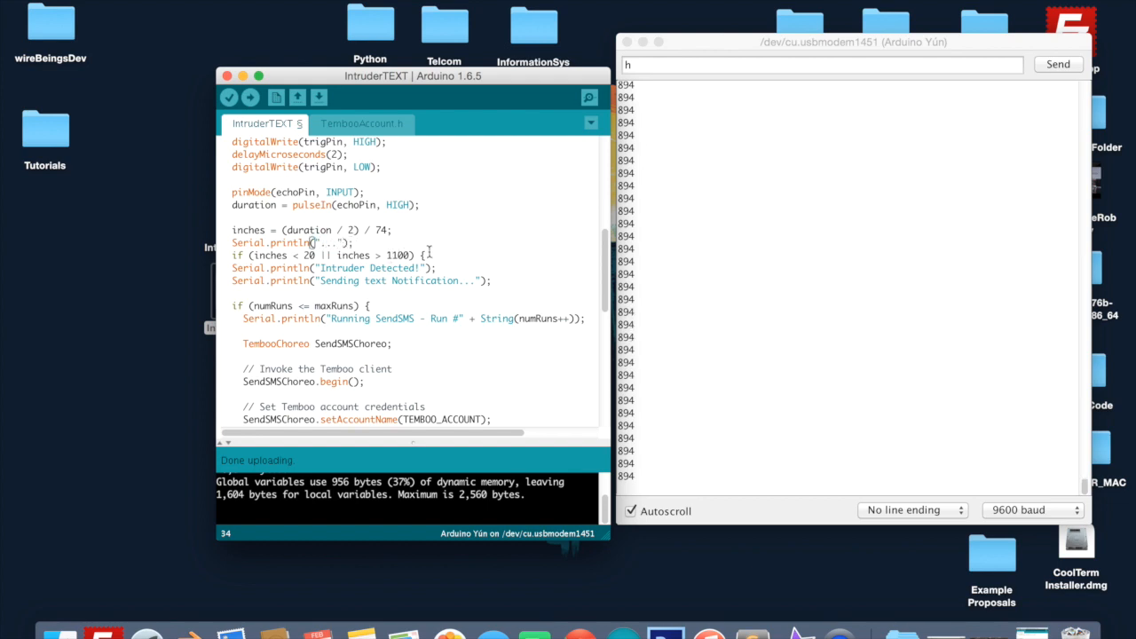
triple_click(288, 241)
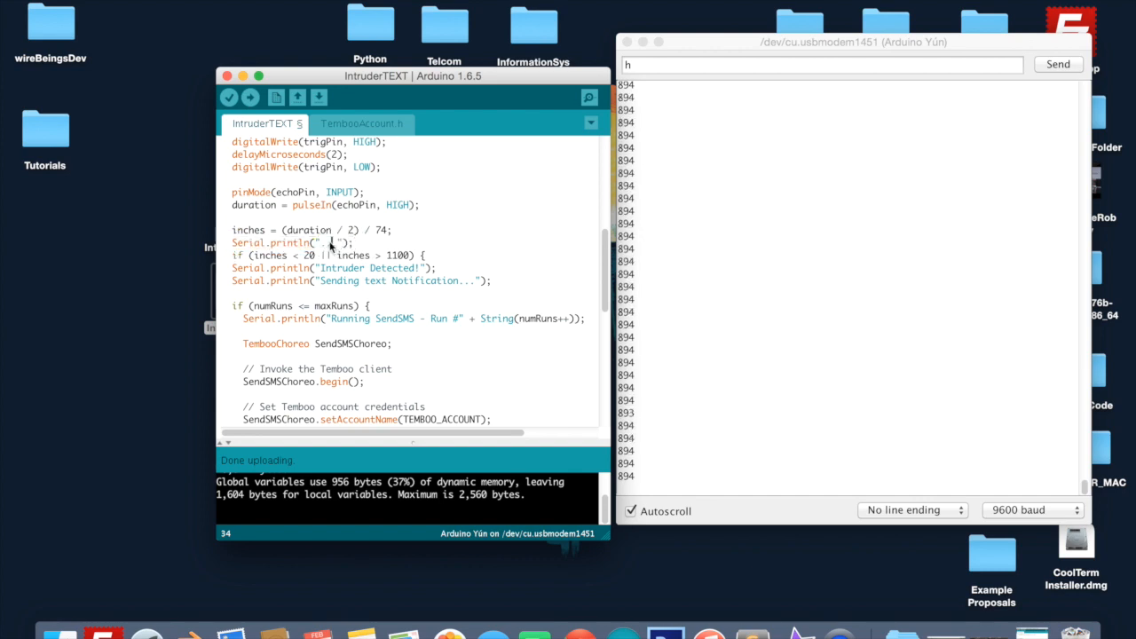
double_click(319, 242)
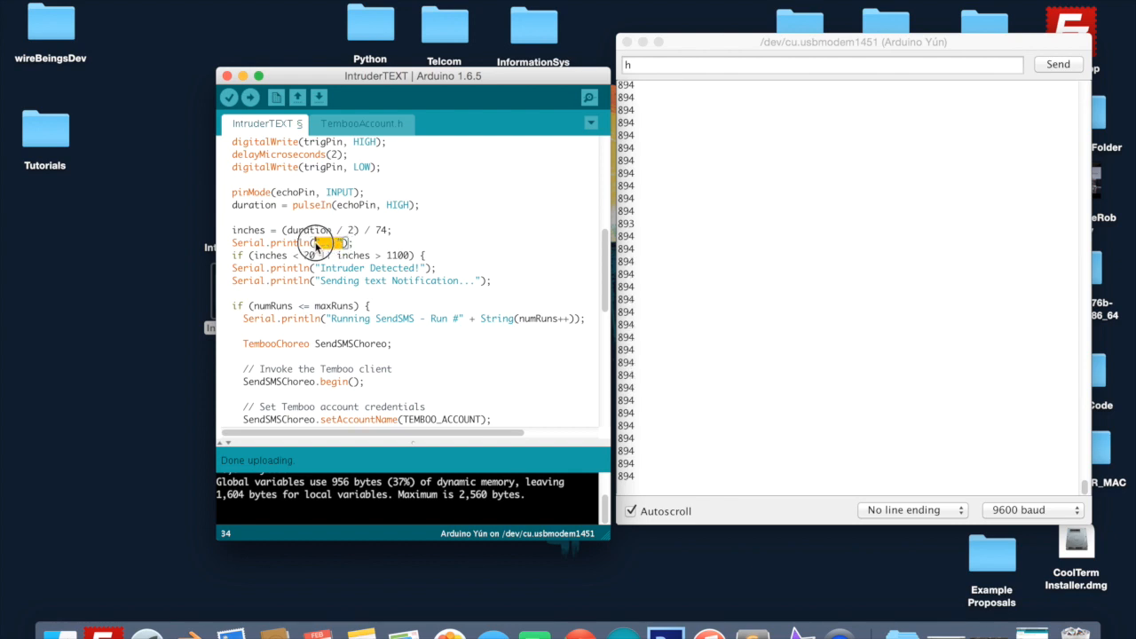